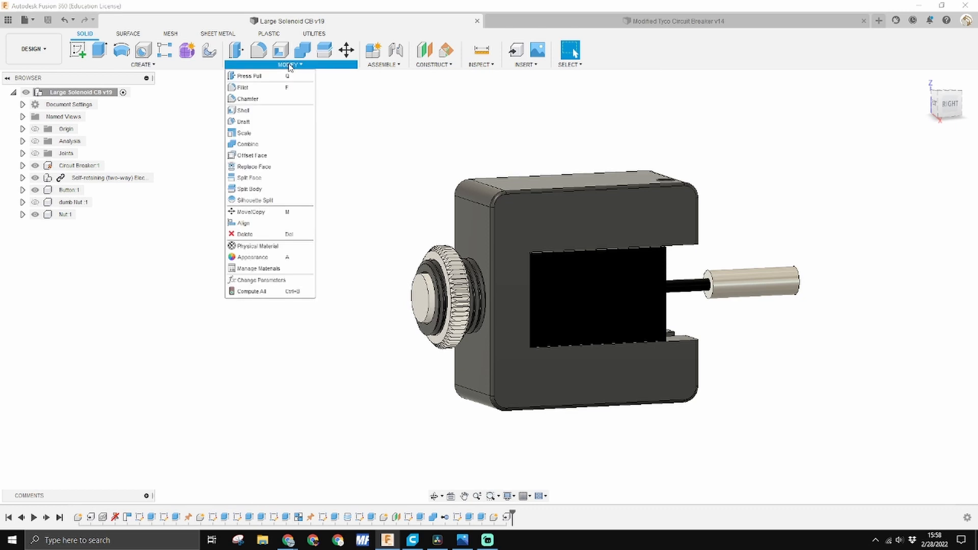
Step: Open Change Parameters to view PressToll (0.15 mm) and SlideToll (0.3 mm)
left_click(282, 283)
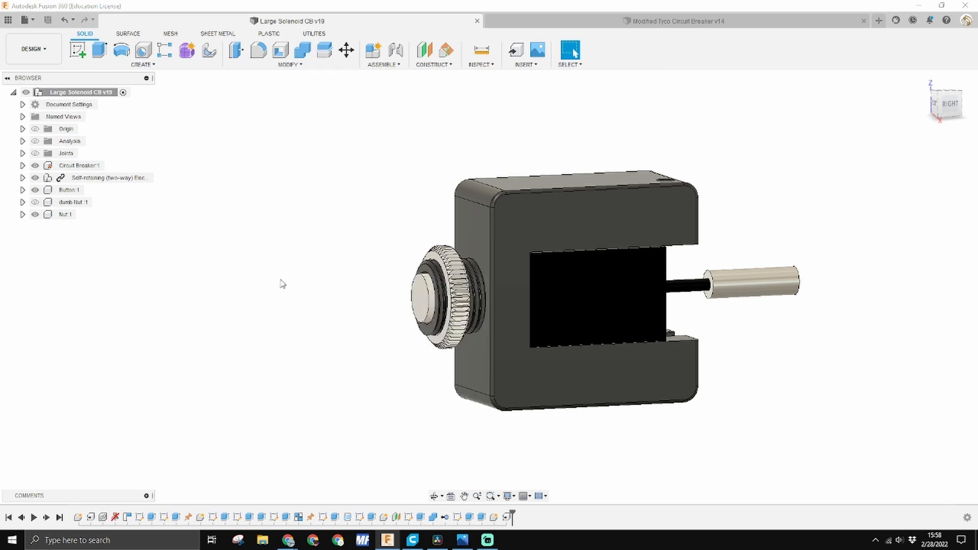
left_click(290, 53)
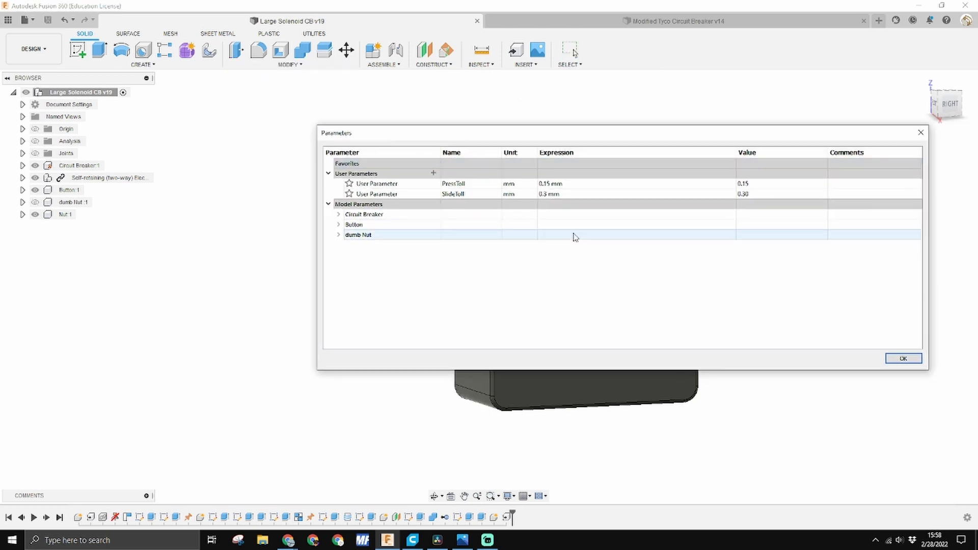